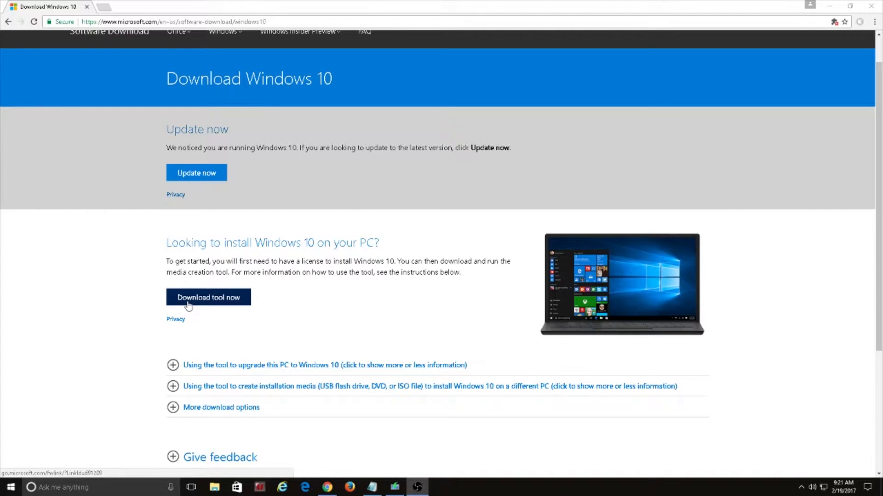
# Download and run the media creation tool, approve UAC, and dismiss the setup error.
pyautogui.click(209, 298)
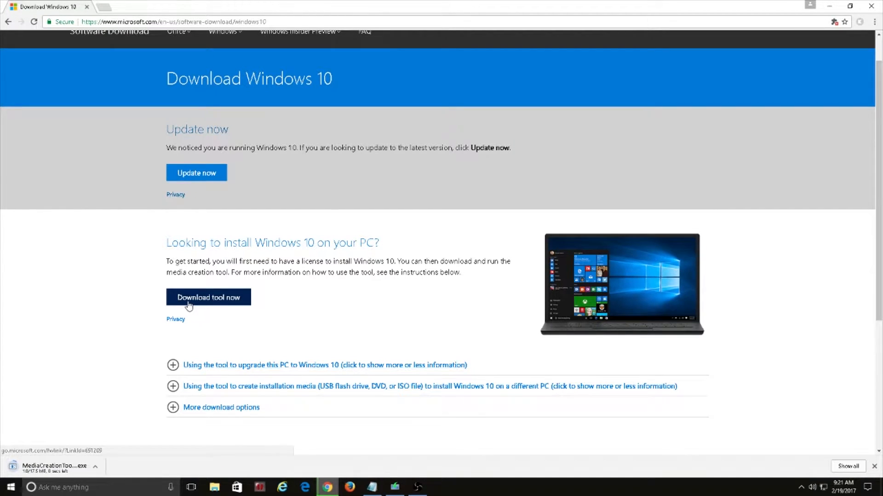
pyautogui.click(221, 408)
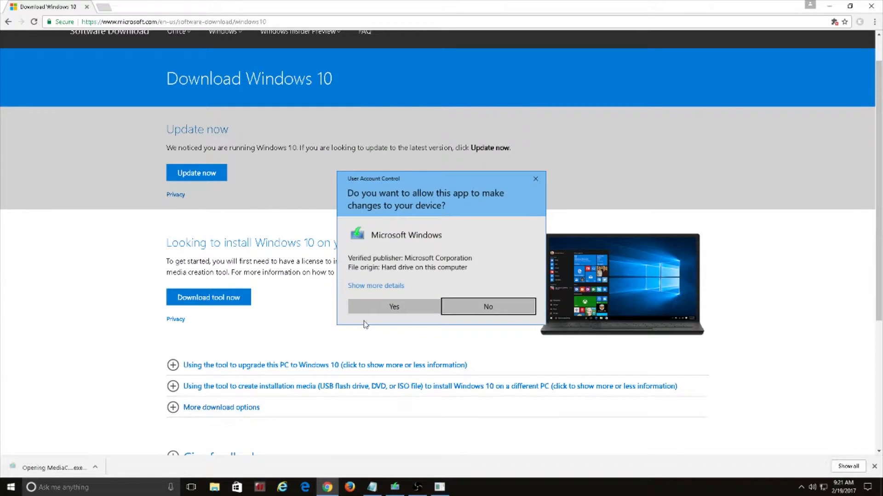
pyautogui.click(394, 307)
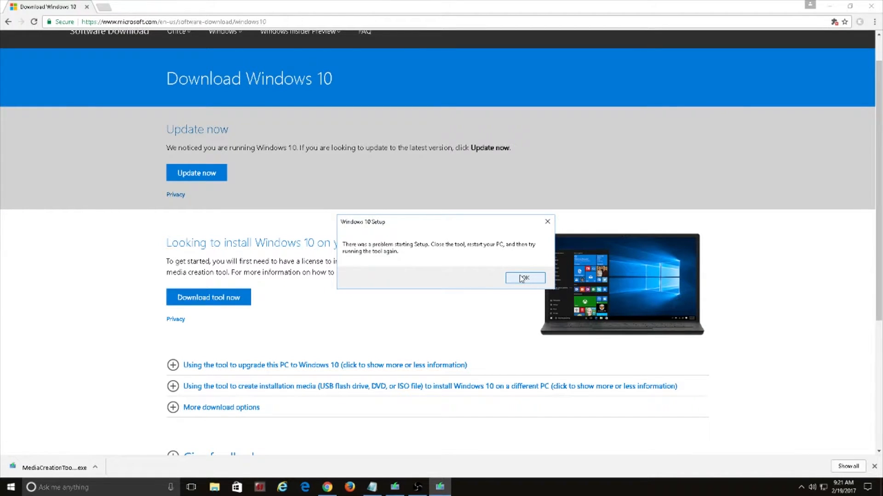
pyautogui.click(525, 278)
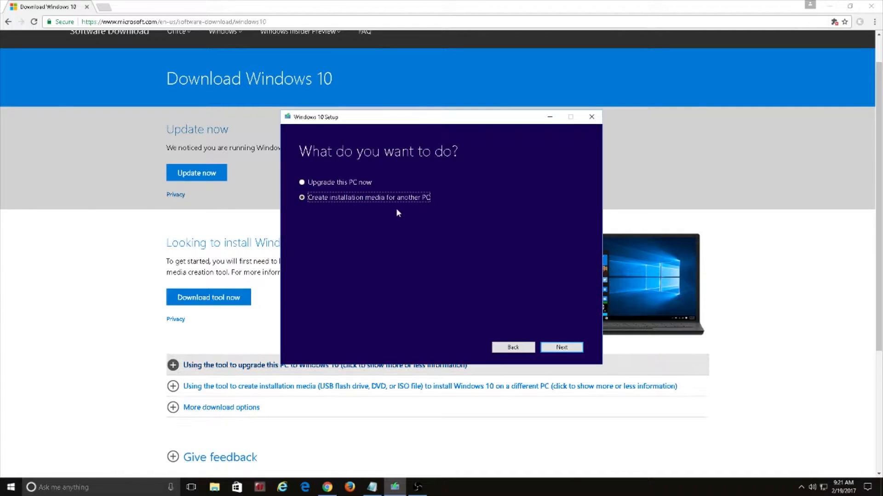
# Choose installation media for another PC with the recommended language, edition and architecture.
pyautogui.click(302, 182)
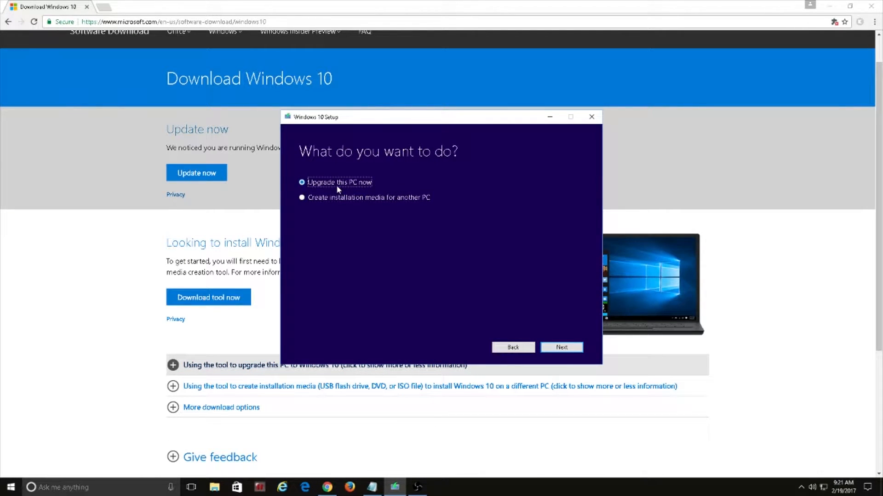
pyautogui.click(302, 197)
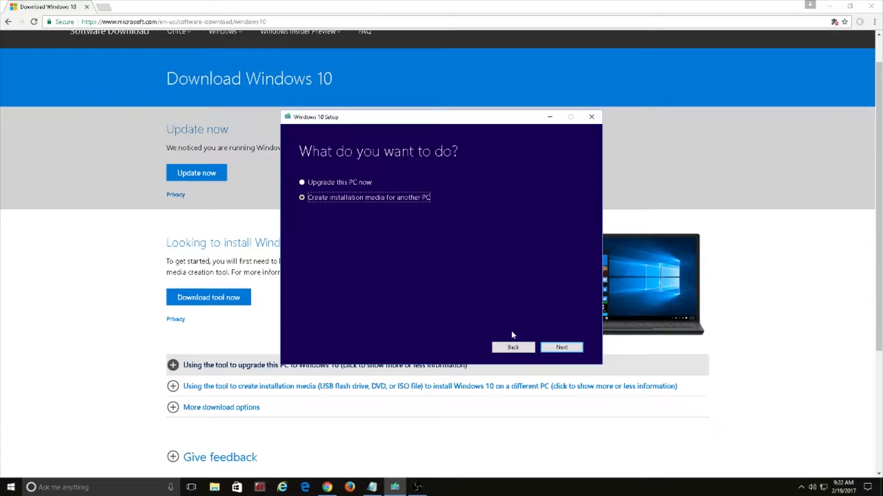
pyautogui.moveTo(566, 357)
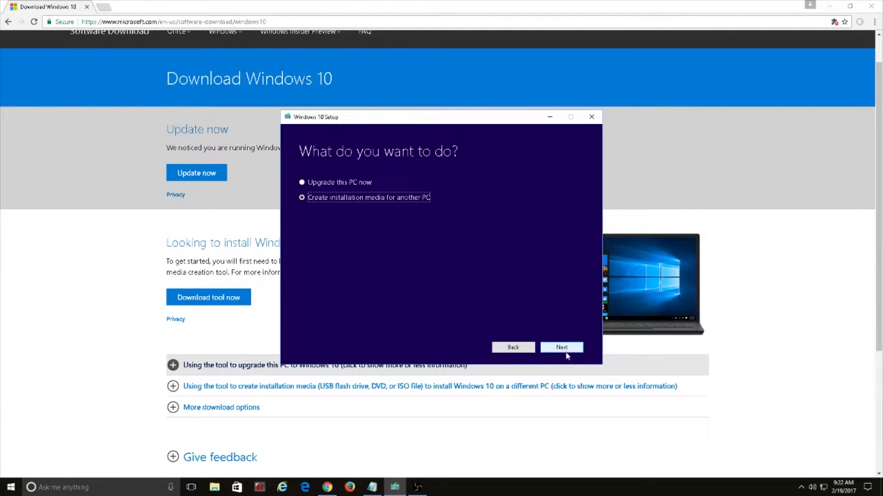
pyautogui.click(561, 347)
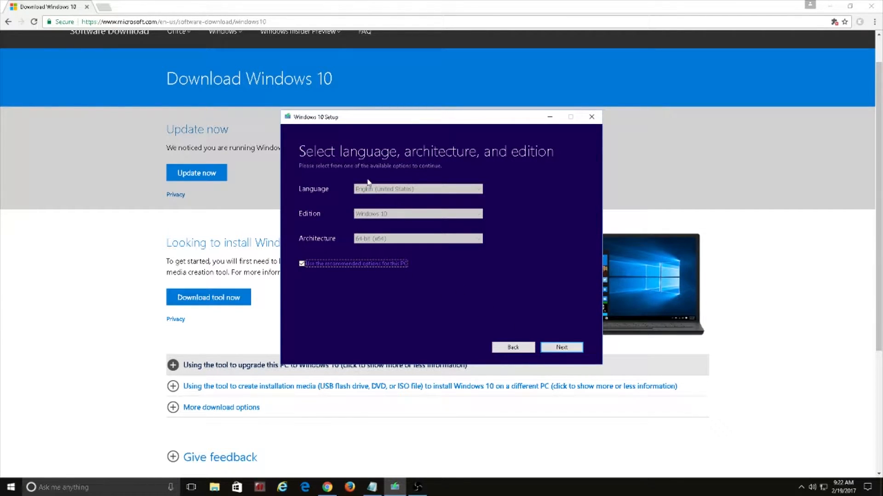
pyautogui.click(562, 348)
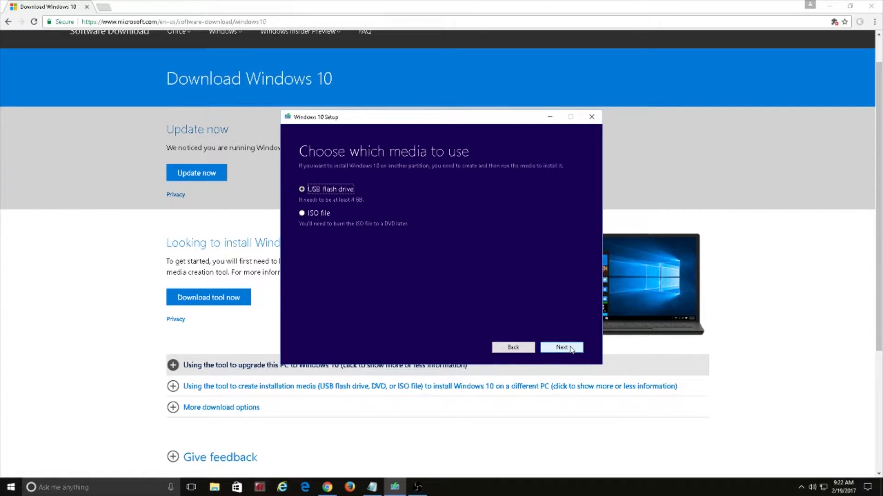
# Pick ISO file as the media and save it as Windows.iso in Documents.
pyautogui.click(301, 213)
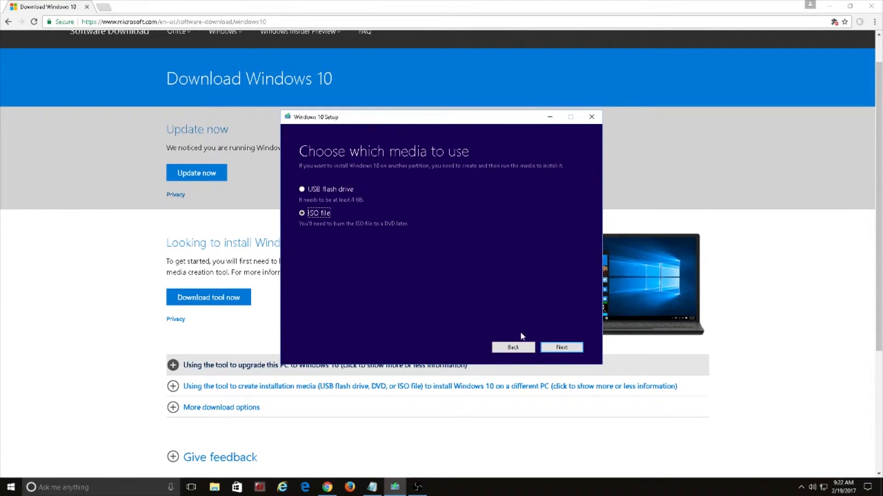
pyautogui.click(562, 347)
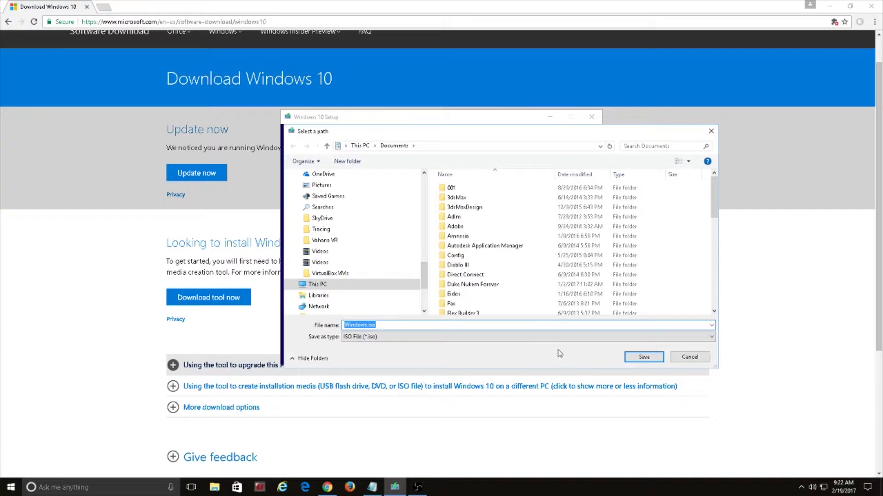
pyautogui.moveTo(635, 359)
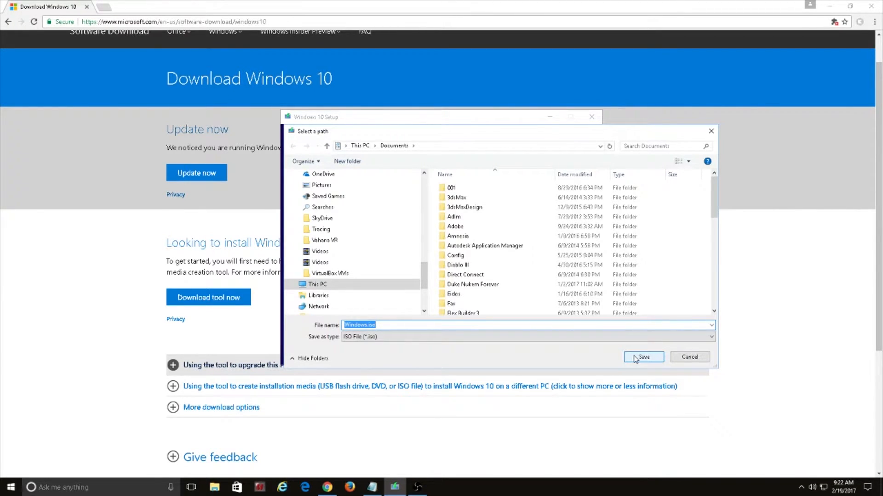
pyautogui.click(643, 357)
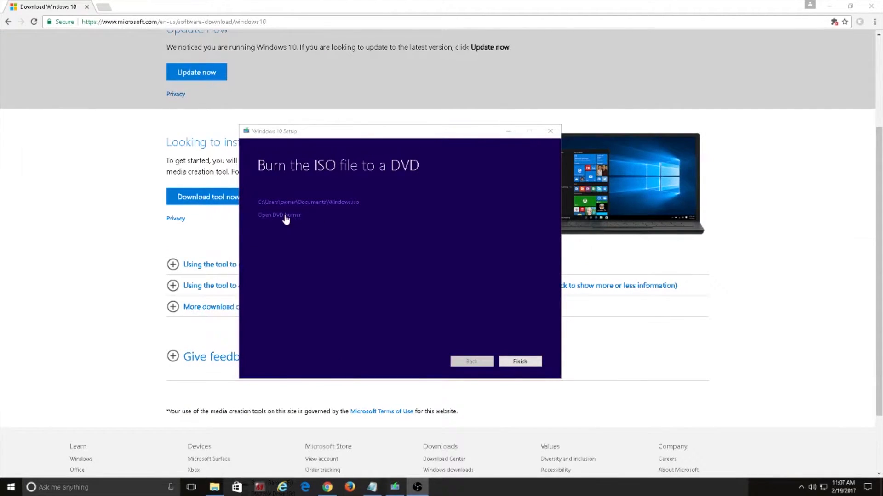
# Burn Windows.iso to DVD using Windows Disc Image Burner on the DVD R drive.
pyautogui.click(279, 215)
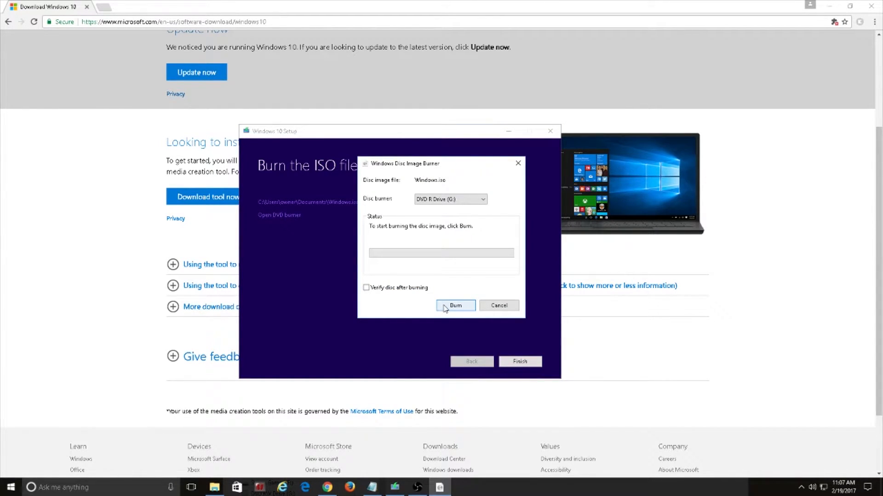
pyautogui.click(455, 306)
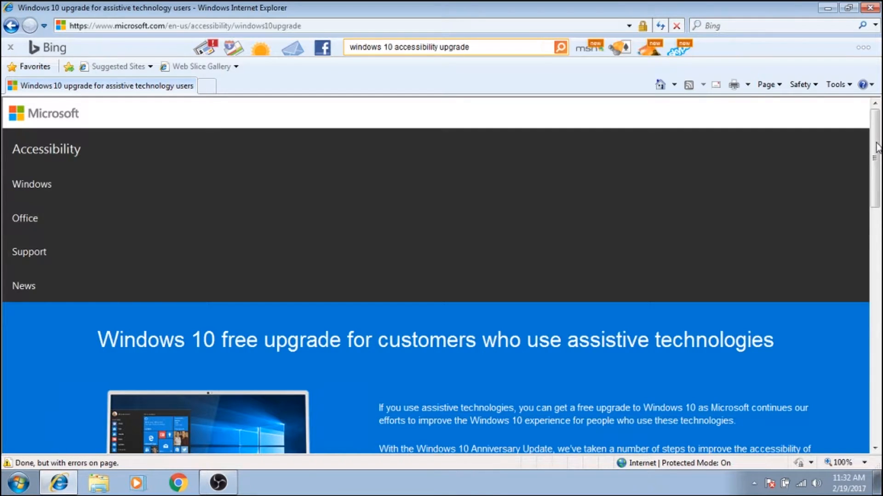
# Download and run Windows10Upgrade24074.exe from the assistive-technology upgrade page.
pyautogui.scroll(-3)
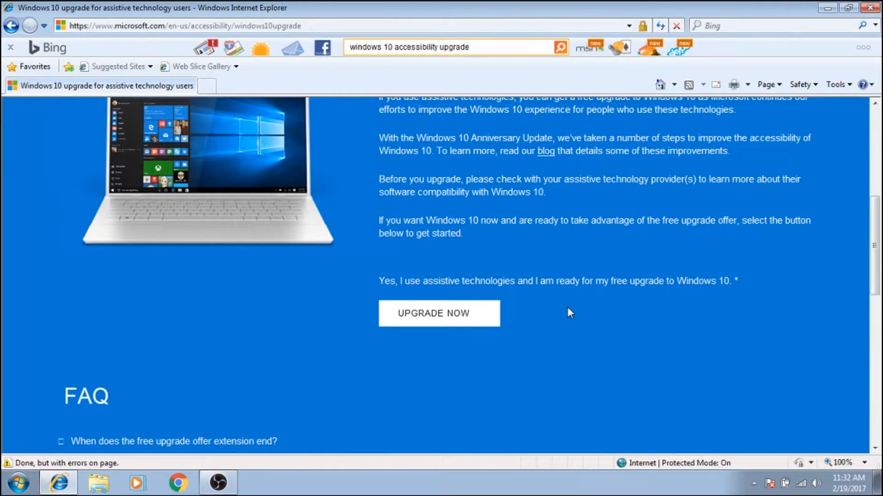
pyautogui.click(439, 313)
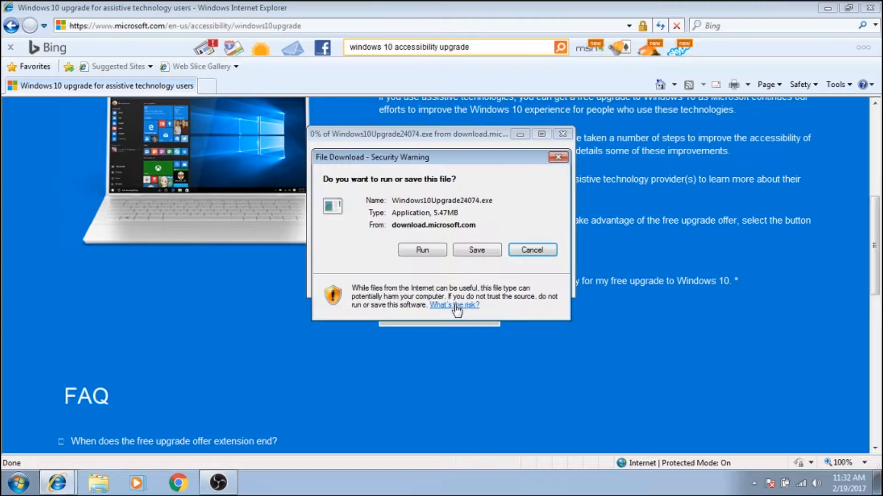
pyautogui.click(422, 250)
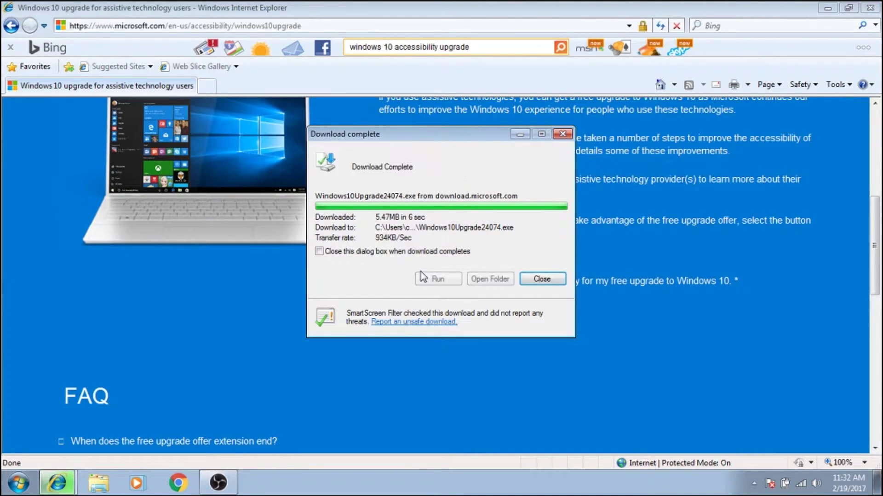
pyautogui.click(438, 279)
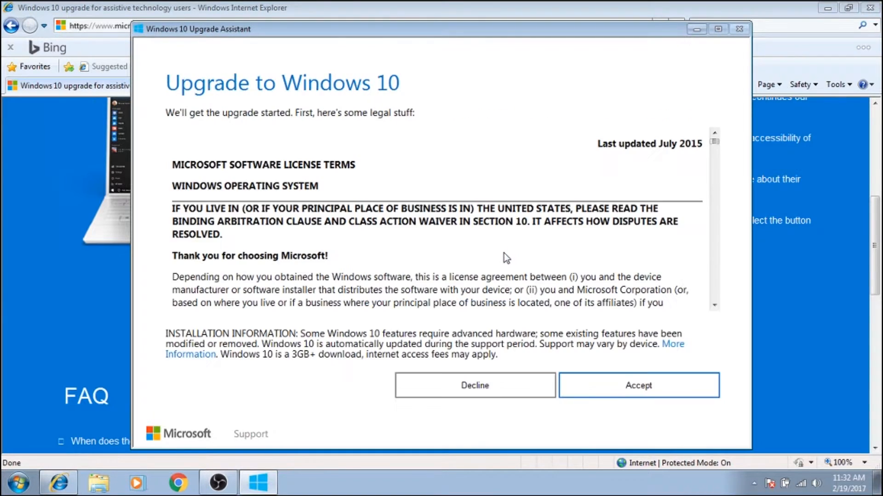
pyautogui.moveTo(715, 138)
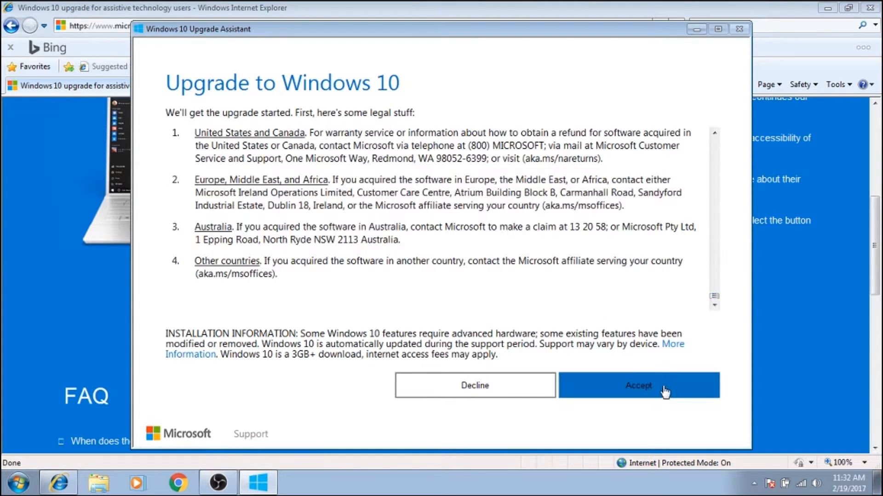
# Accept the Microsoft license terms and continue past the compatibility check to start downloading.
pyautogui.click(638, 386)
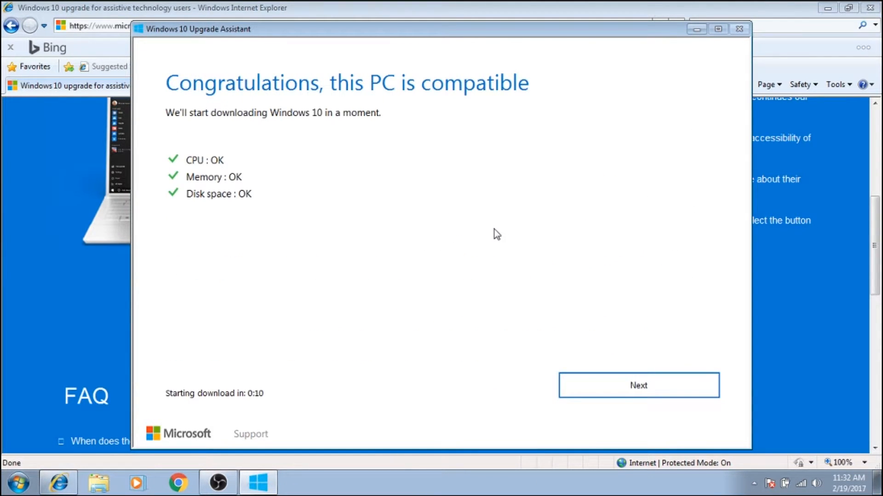
pyautogui.click(639, 385)
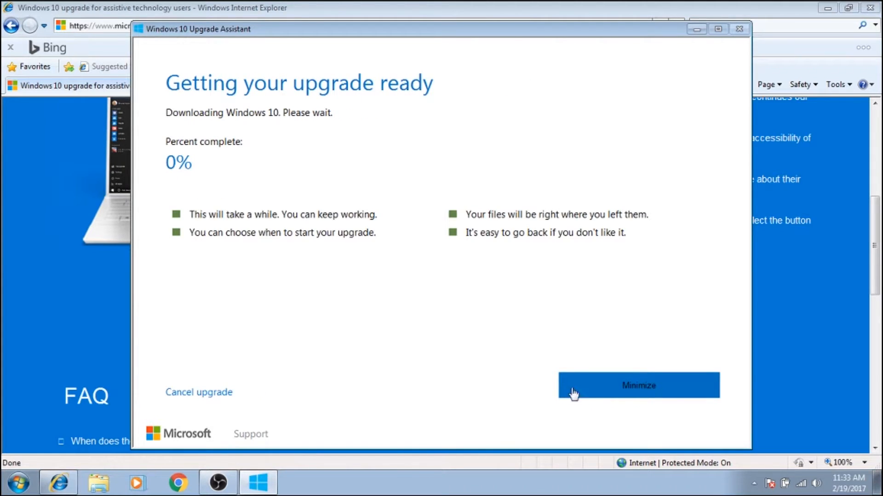
pyautogui.moveTo(480, 344)
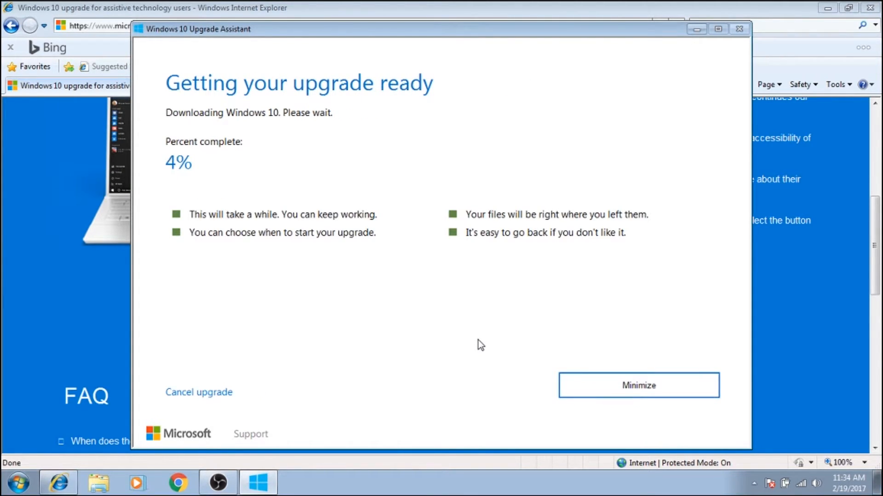